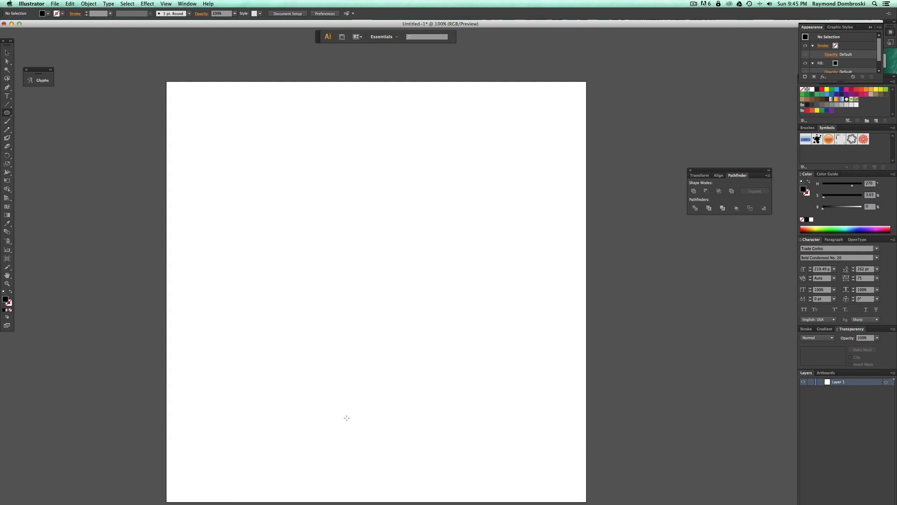
# Step: Draw a black circle near the page bottom and Alt-drag a copy up to the top
pyautogui.moveTo(346, 417); pyautogui.dragTo(401, 466)
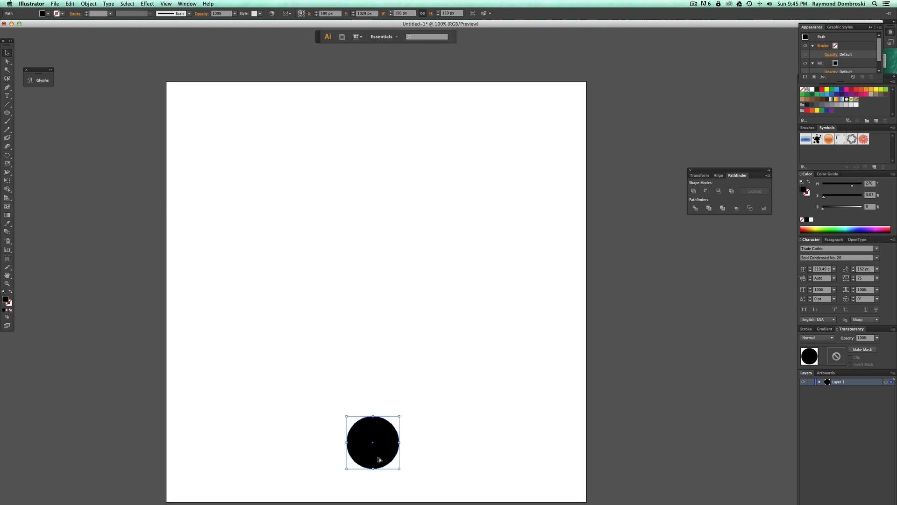
pyautogui.moveTo(373, 441); pyautogui.dragTo(373, 142)
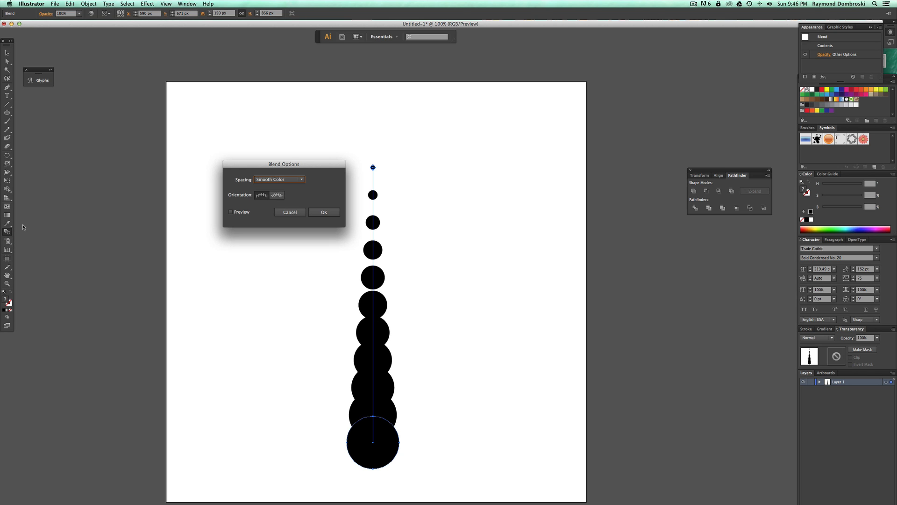
# Step: Set Blend Options to 7 Specified Steps with Preview and confirm
pyautogui.click(301, 179)
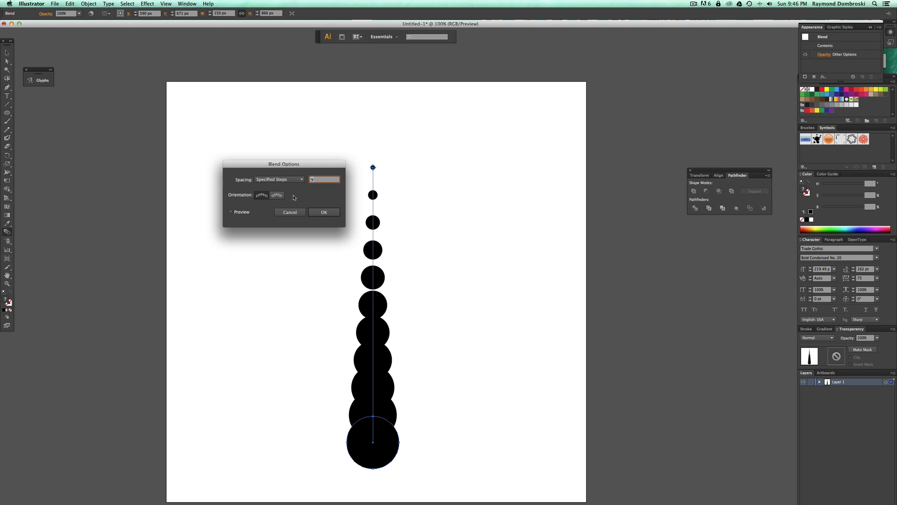
pyautogui.moveTo(235, 180)
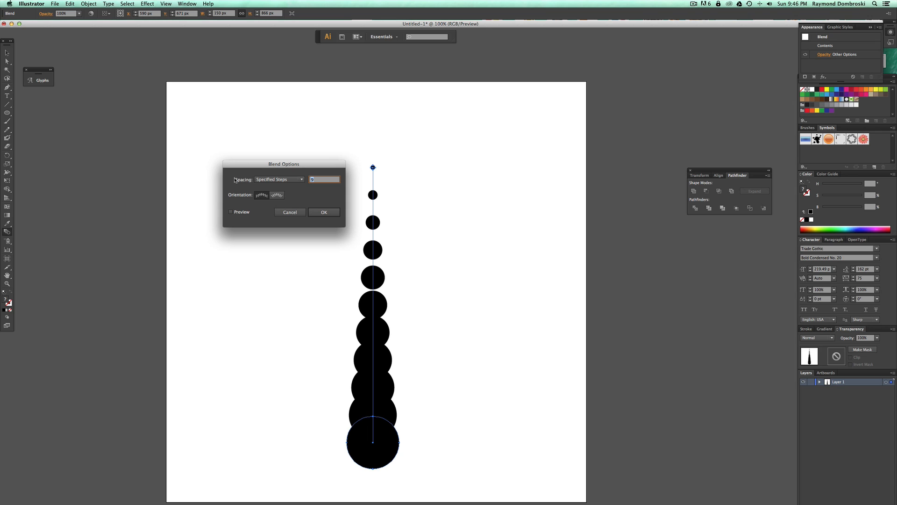
pyautogui.write('7')
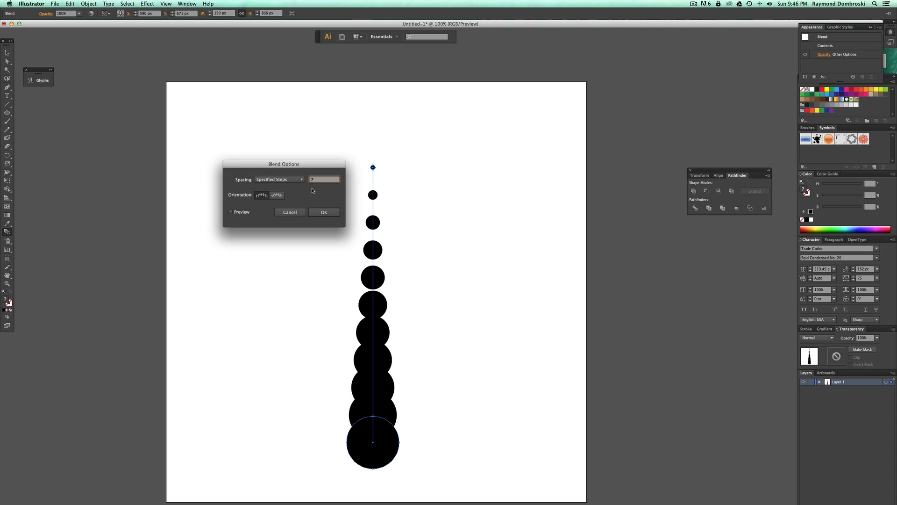
pyautogui.click(230, 211)
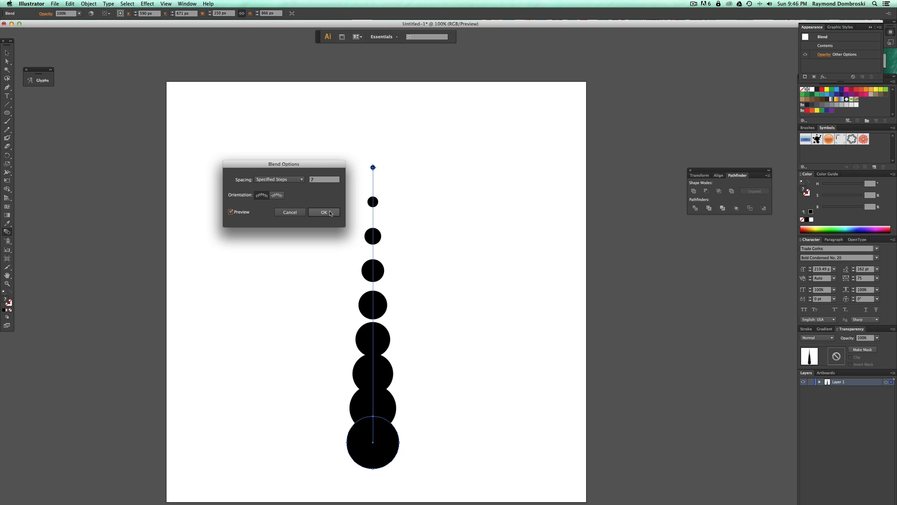
pyautogui.click(324, 213)
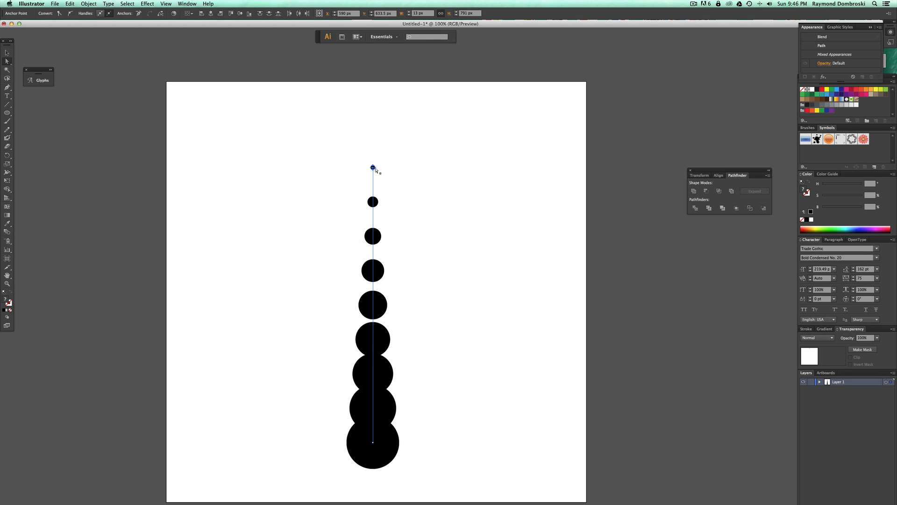
pyautogui.moveTo(373, 167); pyautogui.dragTo(282, 165)
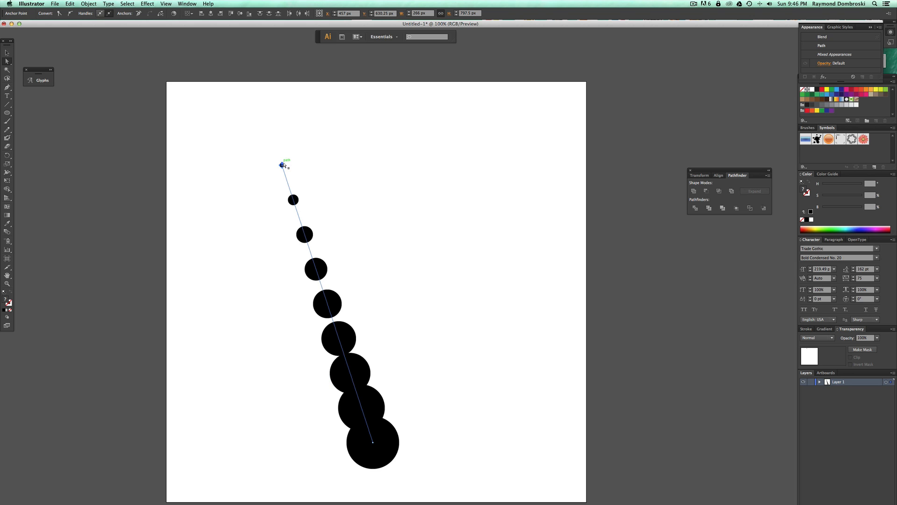
pyautogui.click(281, 165)
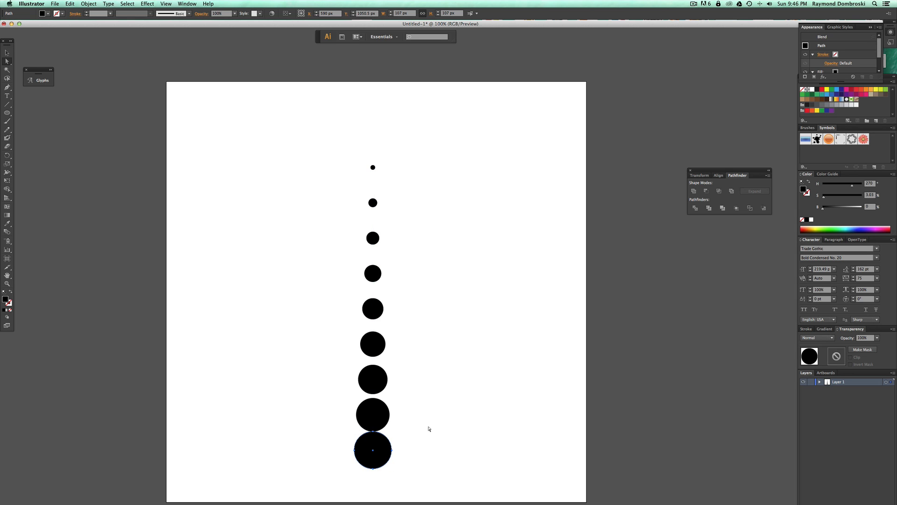
pyautogui.click(429, 428)
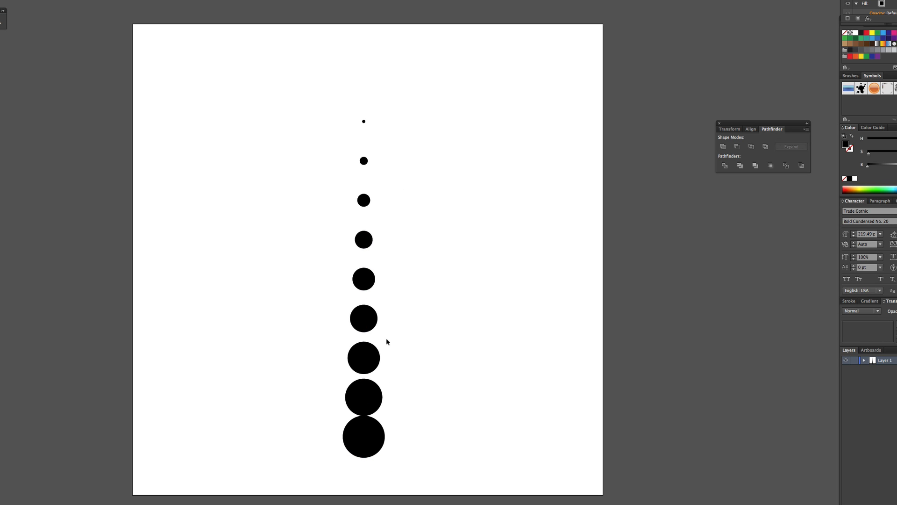
# Step: Move the circle column to the left and expand the blend into plain shapes via Object > Expand
pyautogui.moveTo(364, 120); pyautogui.dragTo(221, 439)
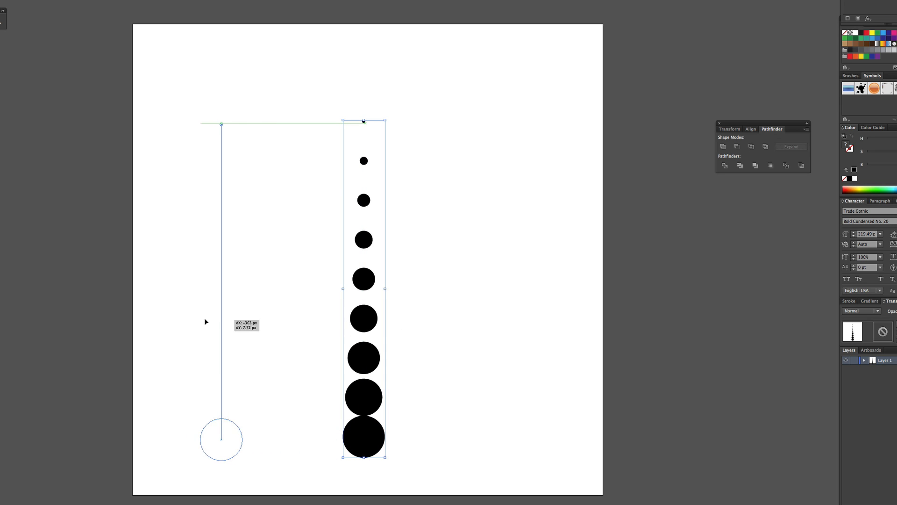
pyautogui.click(86, 4)
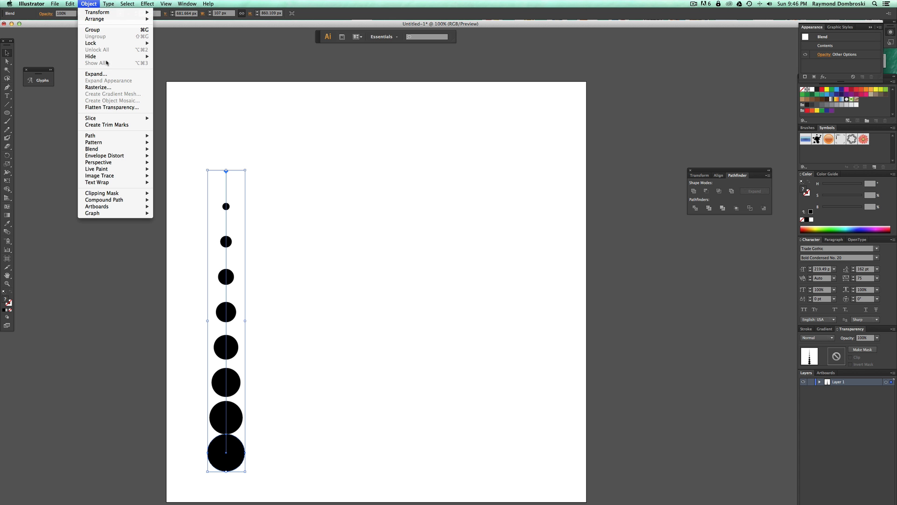
pyautogui.click(95, 74)
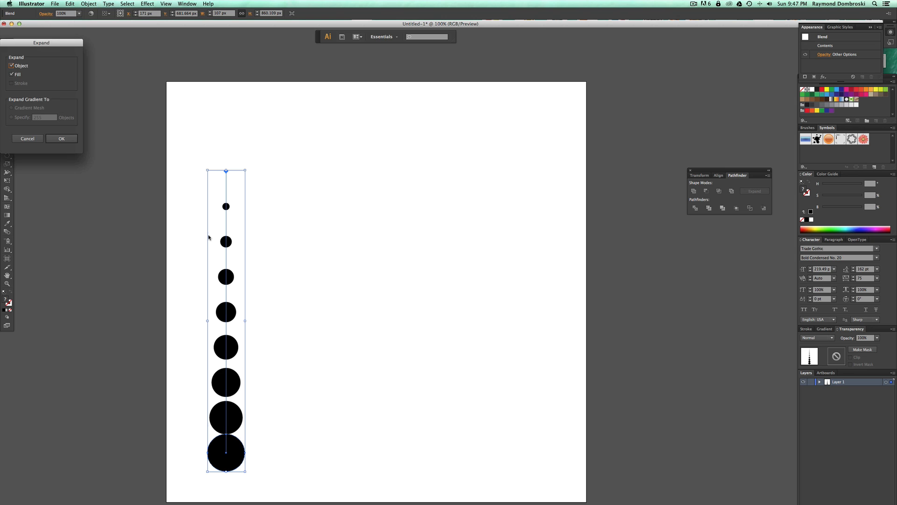
pyautogui.click(62, 138)
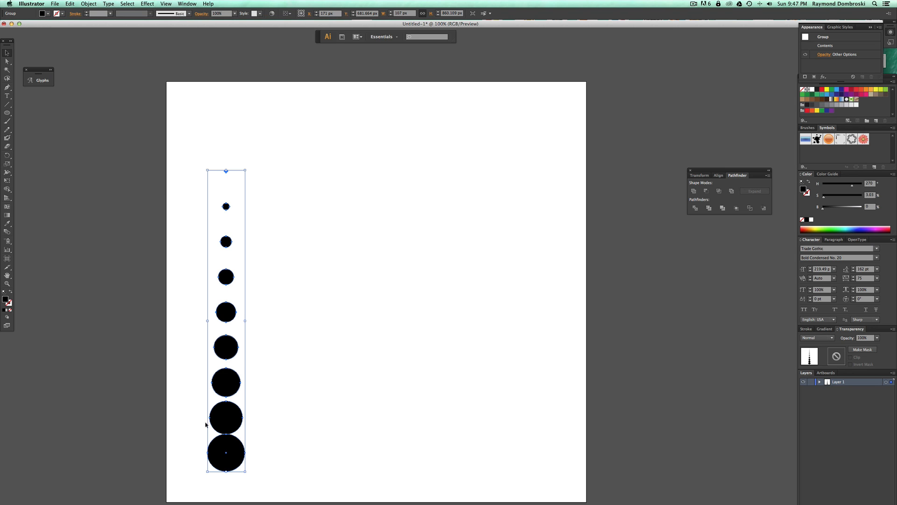
pyautogui.moveTo(301, 242)
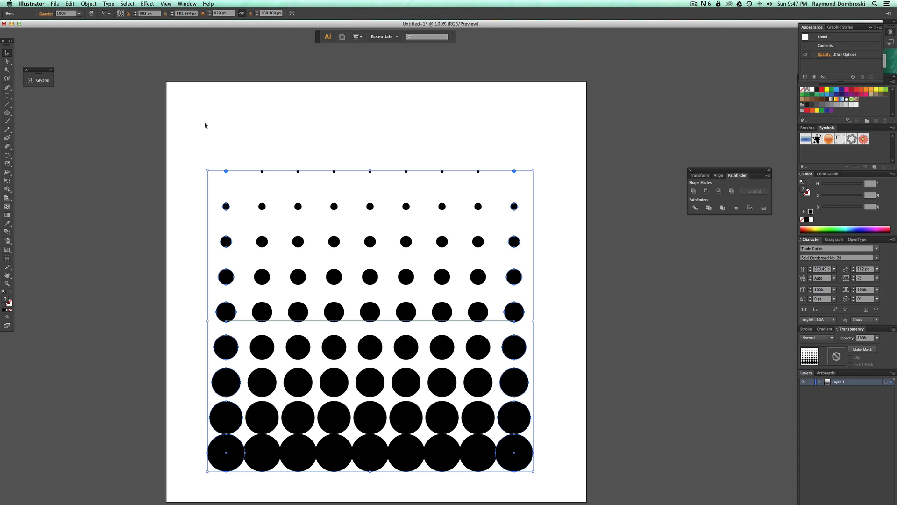
pyautogui.moveTo(520, 453)
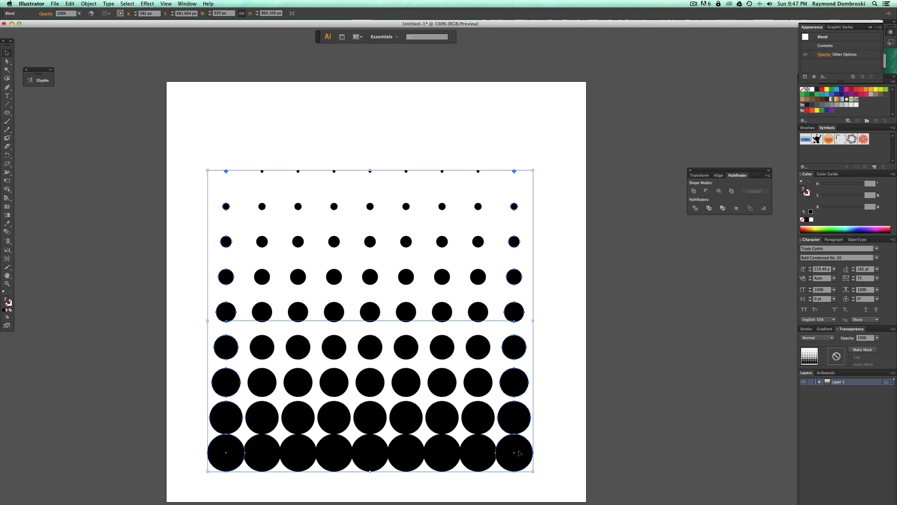
# Step: Blend and expand the columns into a nine-column circle grid, then move it to the top-left
pyautogui.click(101, 4)
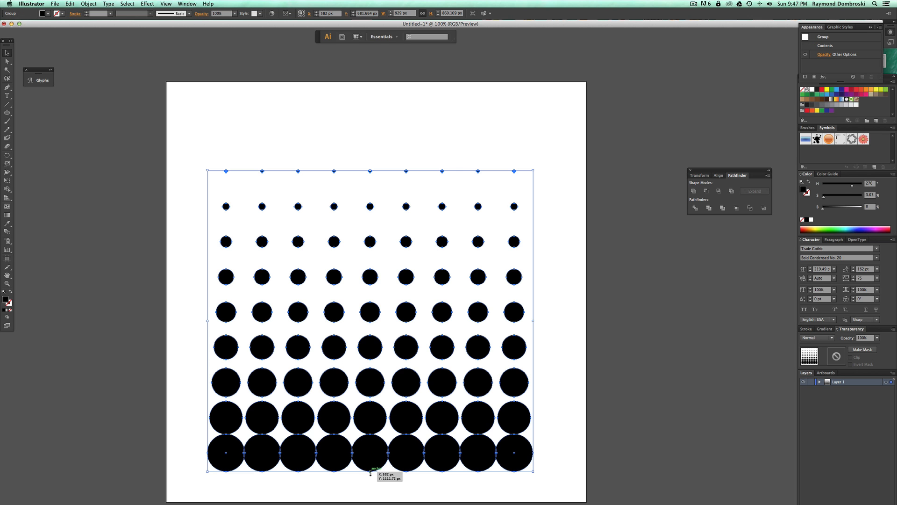
pyautogui.moveTo(531, 468); pyautogui.dragTo(443, 304)
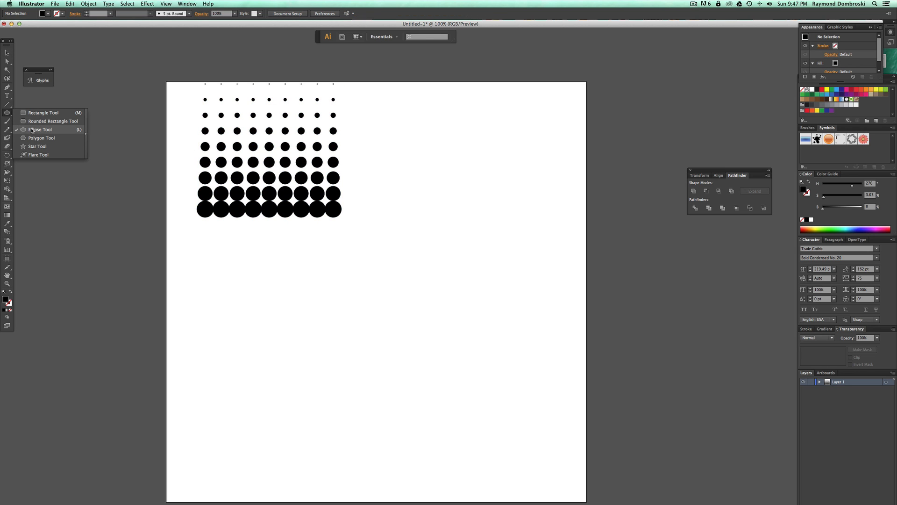
# Step: Switch to the Rectangle tool to draw the large black square below the grid
pyautogui.click(39, 129)
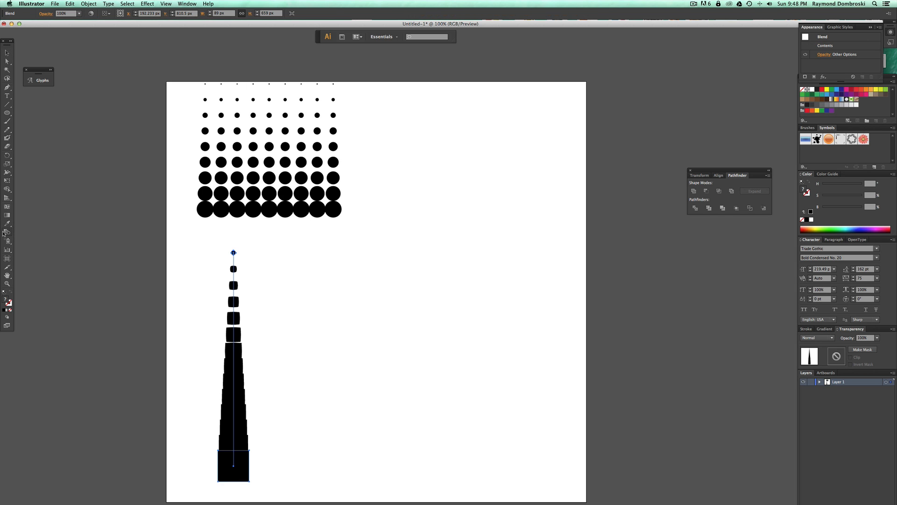
# Step: Set the square blend to Specified Steps with Preview and confirm
pyautogui.click(278, 179)
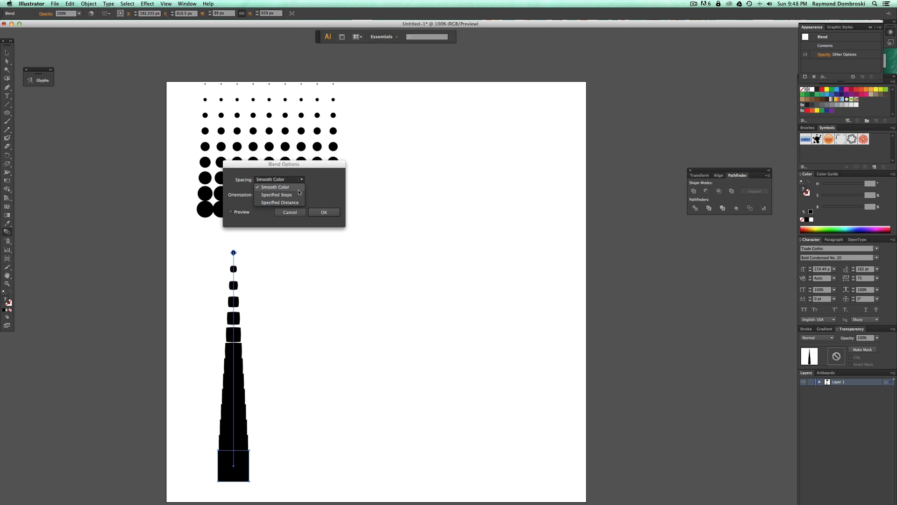
pyautogui.click(276, 195)
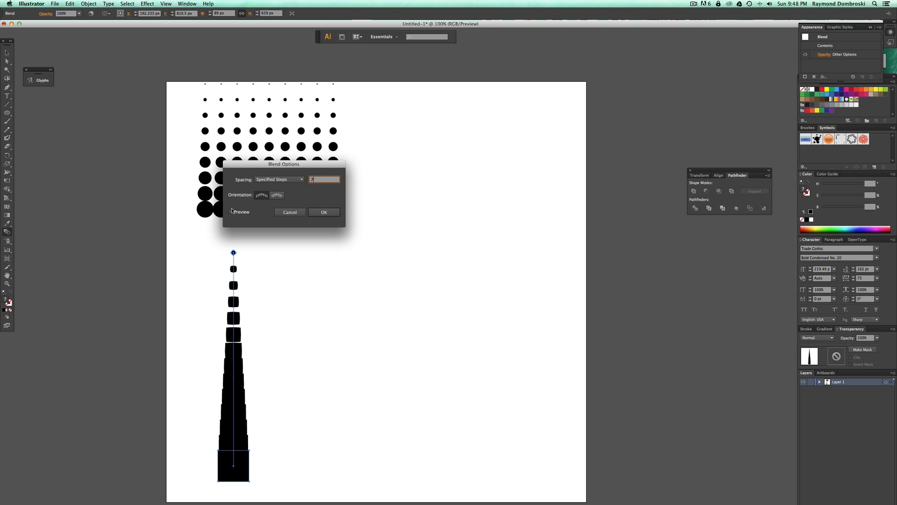
pyautogui.click(231, 211)
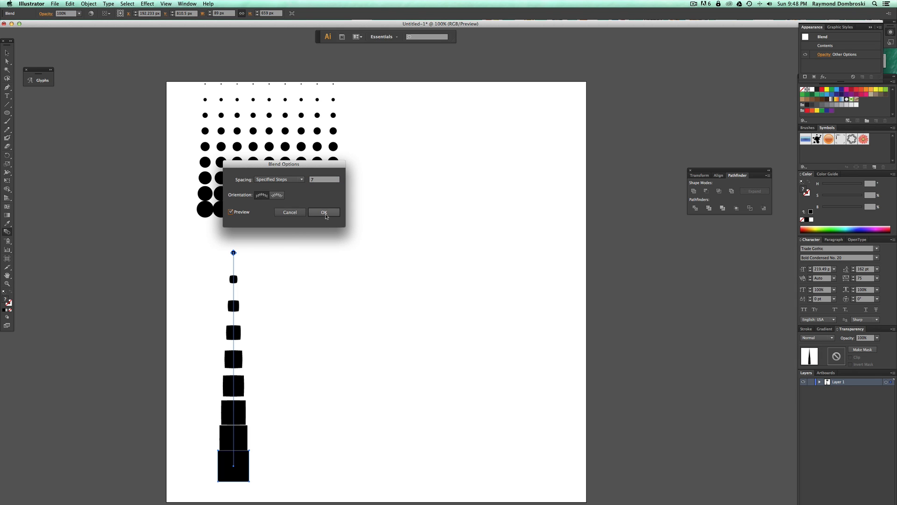
pyautogui.click(323, 212)
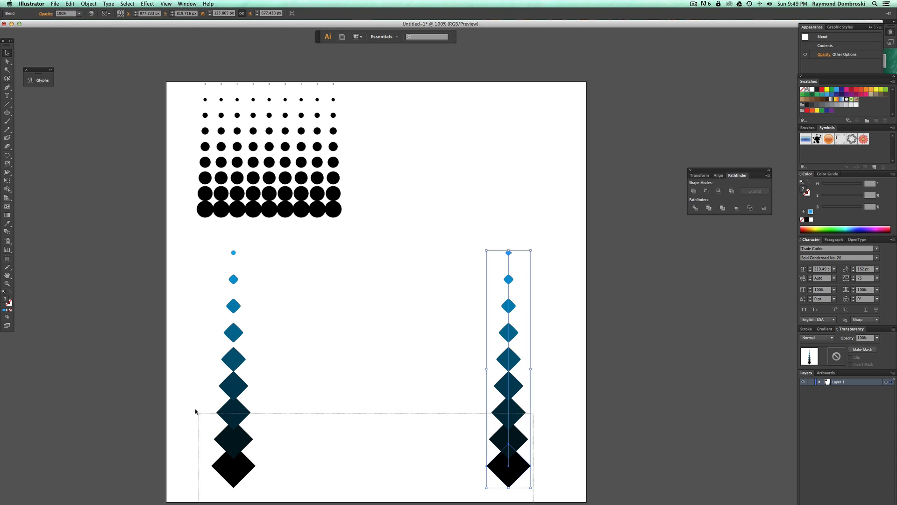
# Step: Expand both selected diamond blends into plain shapes, keeping Object and Fill
pyautogui.click(87, 4)
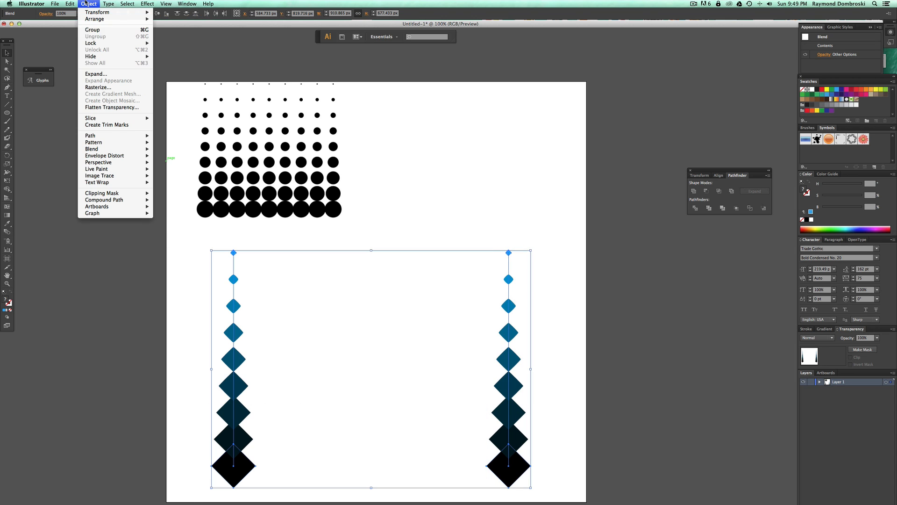
pyautogui.click(95, 73)
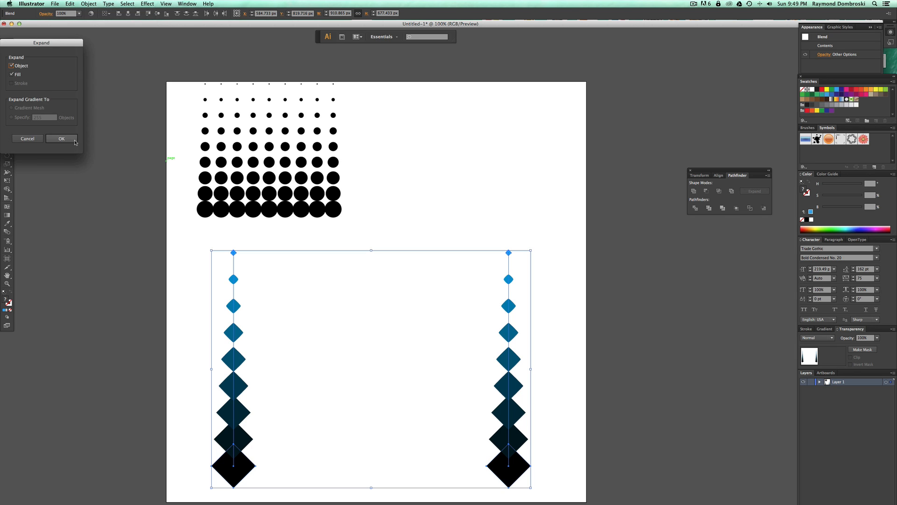
pyautogui.click(62, 138)
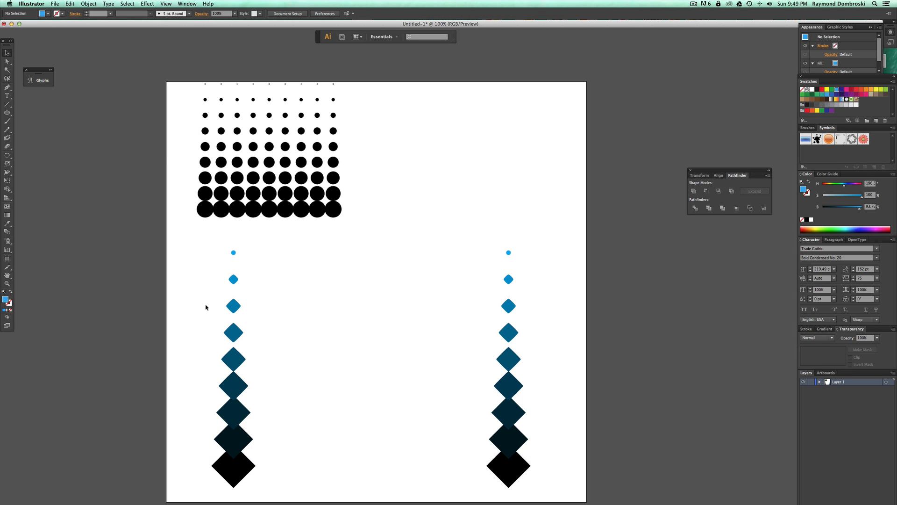
pyautogui.moveTo(460, 435)
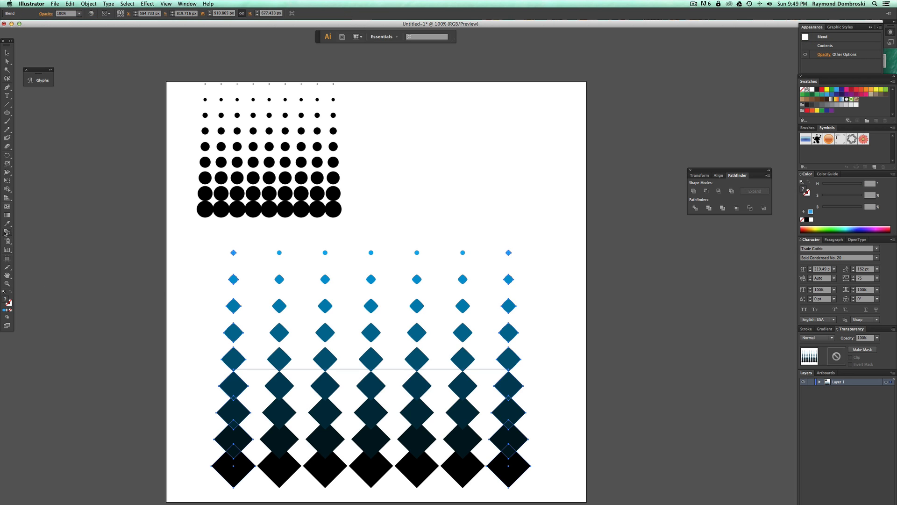
# Step: Respace the diamond blend by Specified Steps, then expand it keeping Object and Fill
pyautogui.click(279, 179)
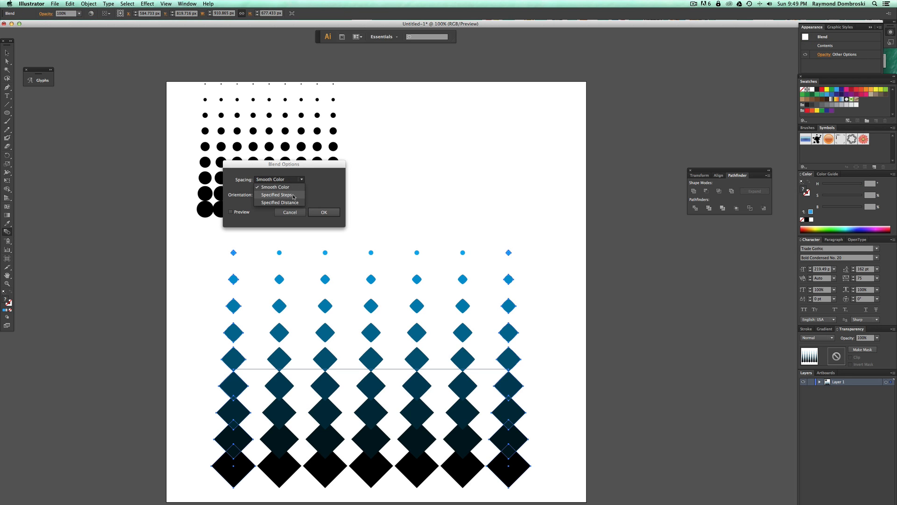
pyautogui.click(277, 194)
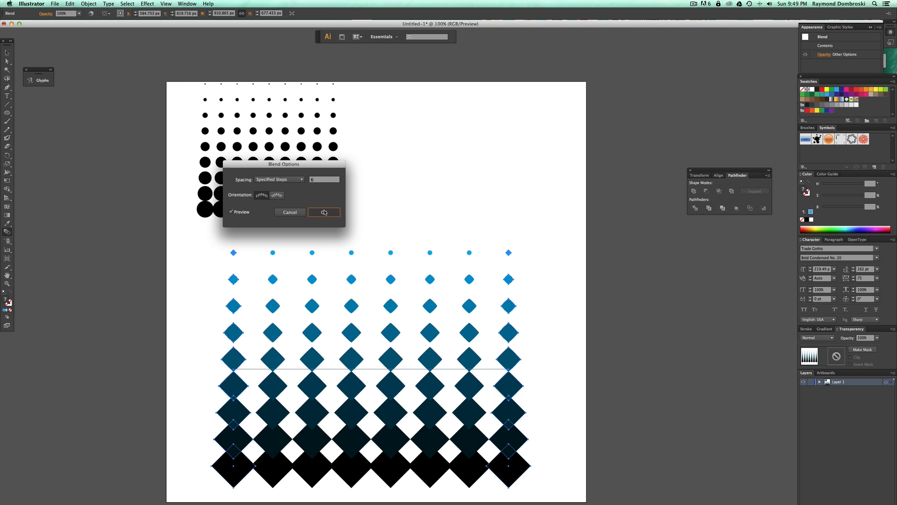
pyautogui.click(86, 3)
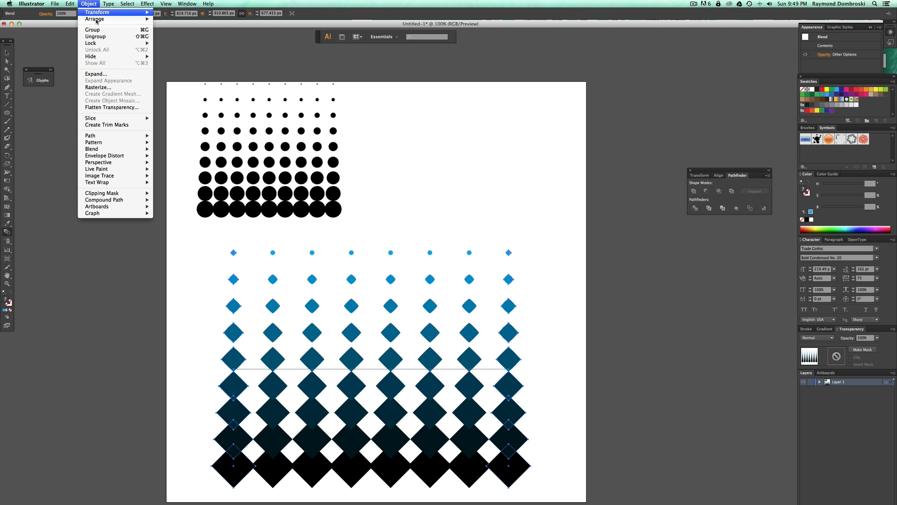
pyautogui.click(96, 74)
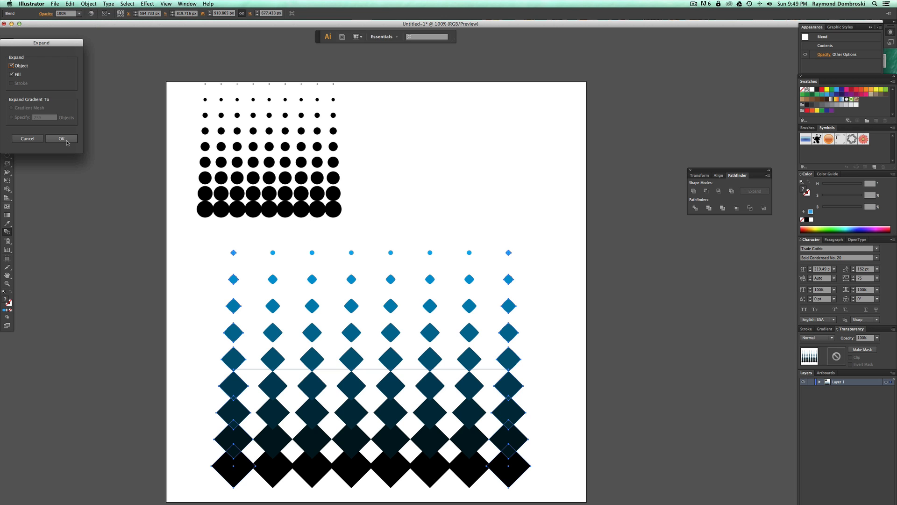
pyautogui.click(61, 139)
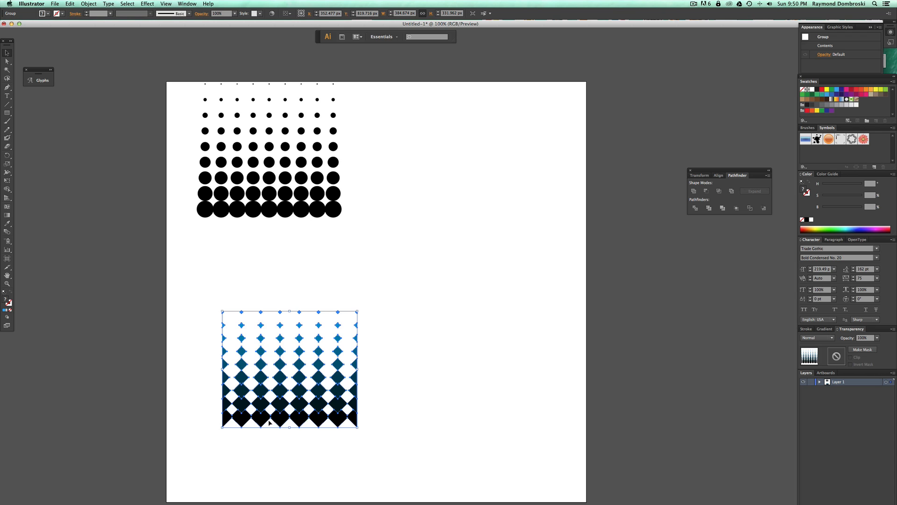
pyautogui.moveTo(479, 247)
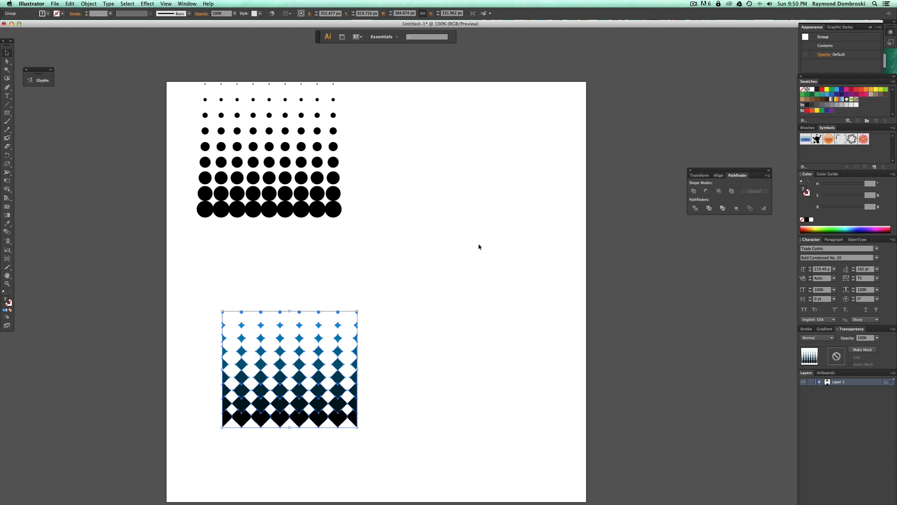
pyautogui.moveTo(259, 402)
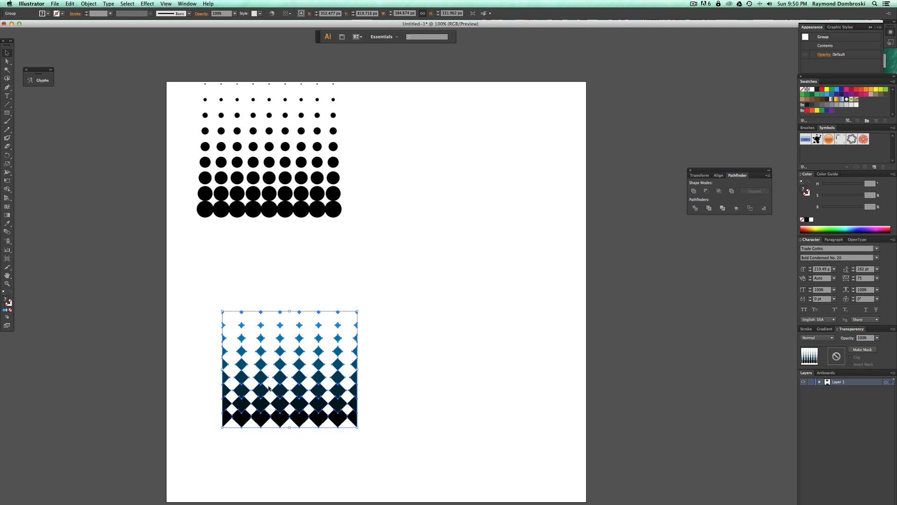
pyautogui.moveTo(232, 436)
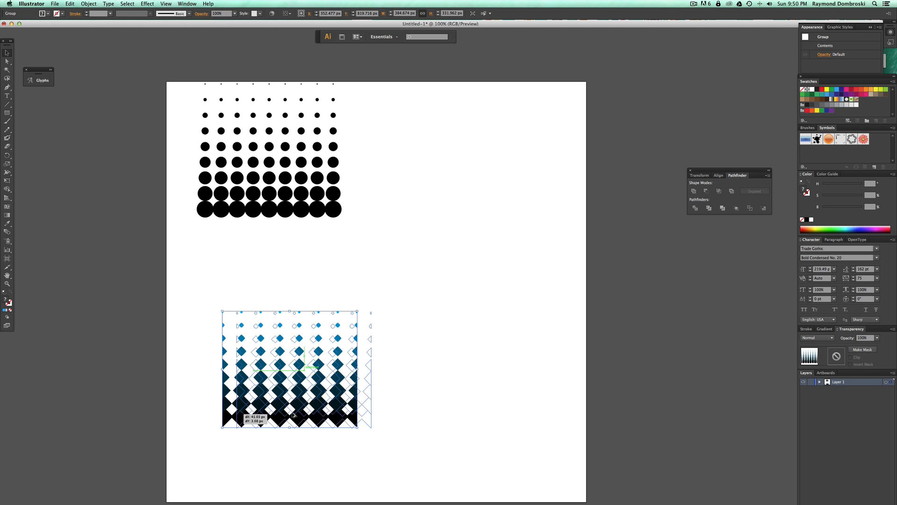
# Step: Alt-drag a copy of the shrunken diamond block to its right so the edges line up
pyautogui.moveTo(288, 369); pyautogui.dragTo(359, 413)
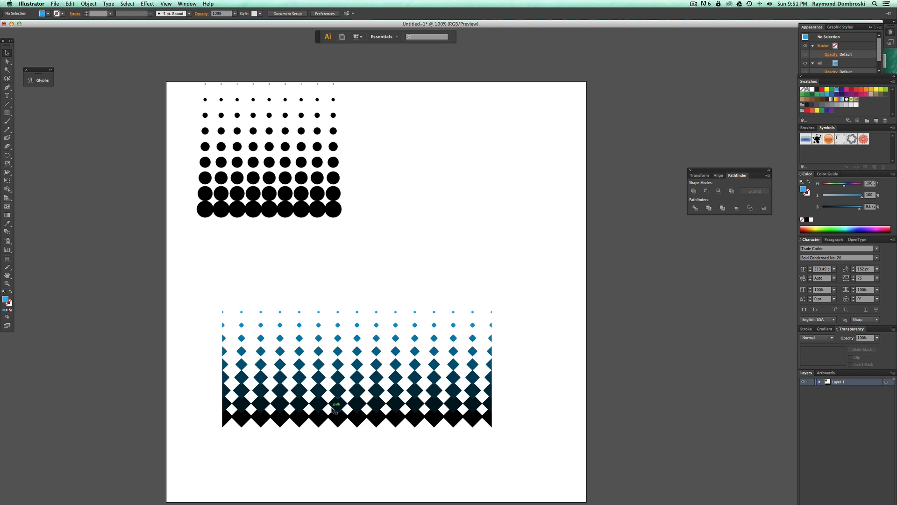
pyautogui.moveTo(454, 471)
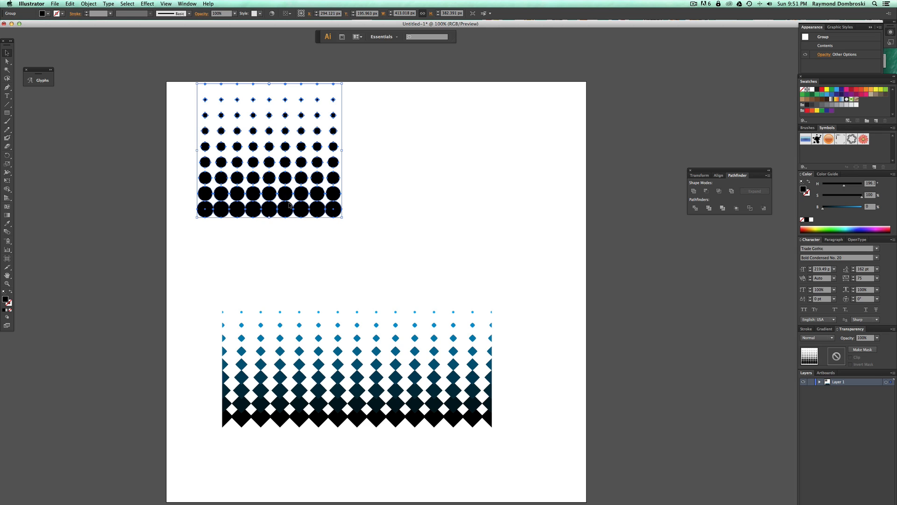
# Step: Move the circle pattern lower and drag a black rectangle base over its bottom row
pyautogui.moveTo(269, 152); pyautogui.dragTo(286, 205)
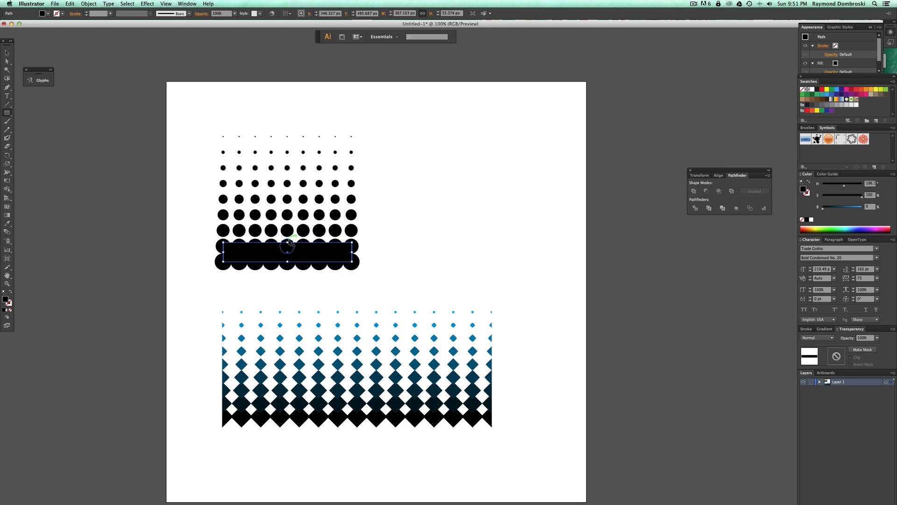
pyautogui.moveTo(287, 246); pyautogui.dragTo(287, 118)
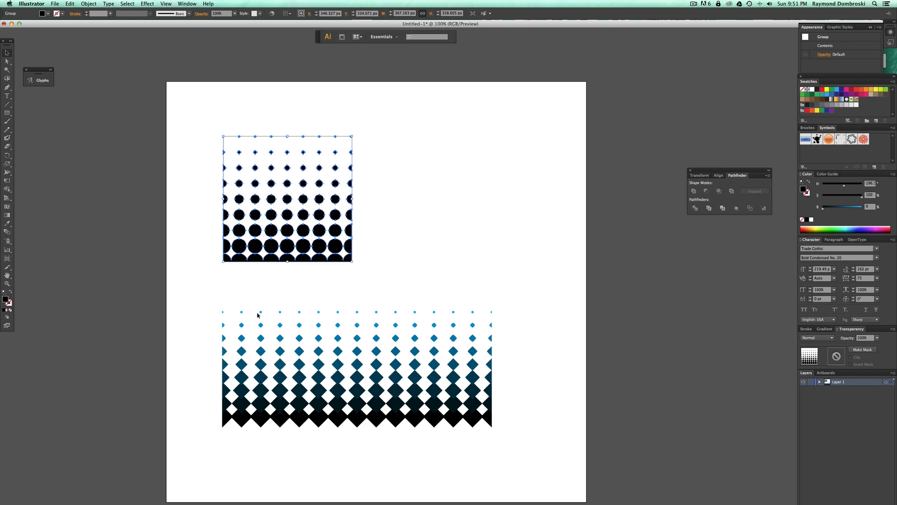
pyautogui.moveTo(361, 285)
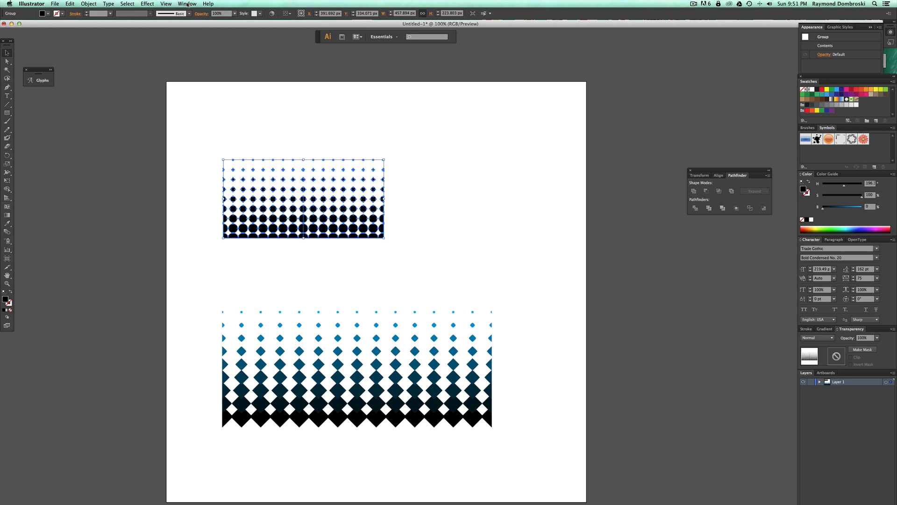
# Step: Create an Art Brush from the circle halftone band with Stretch to Fit Stroke Length, then deselect it
pyautogui.click(187, 4)
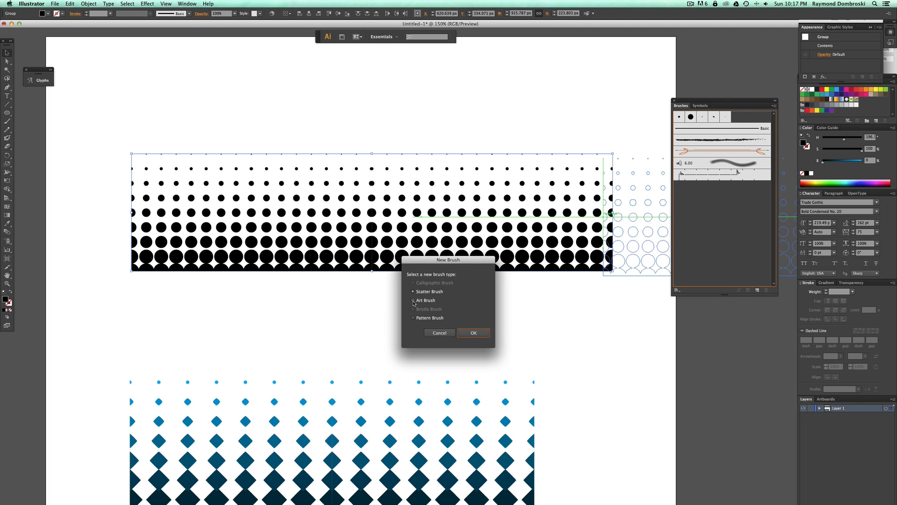
pyautogui.click(473, 333)
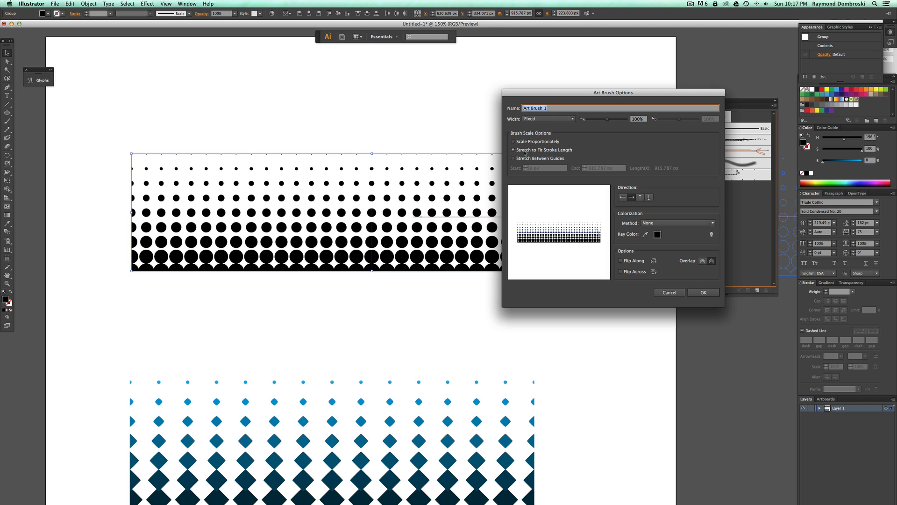
pyautogui.moveTo(540, 153)
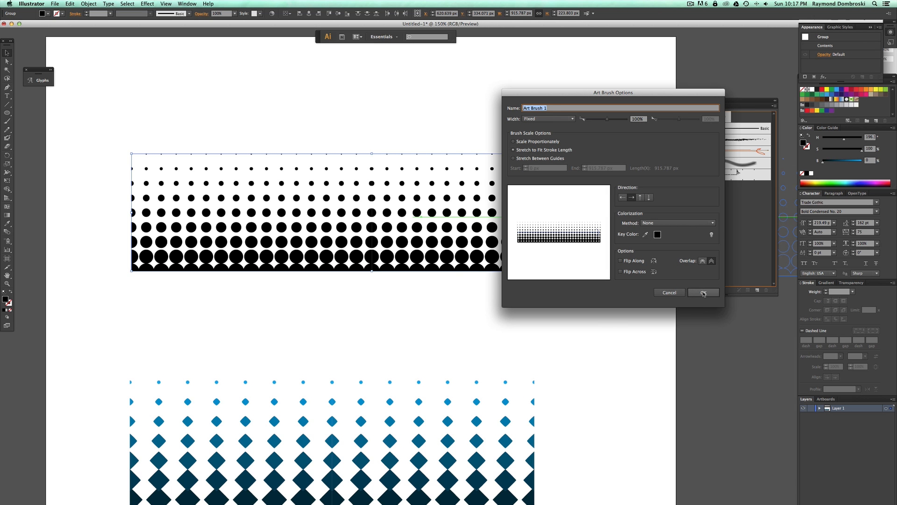
pyautogui.click(702, 292)
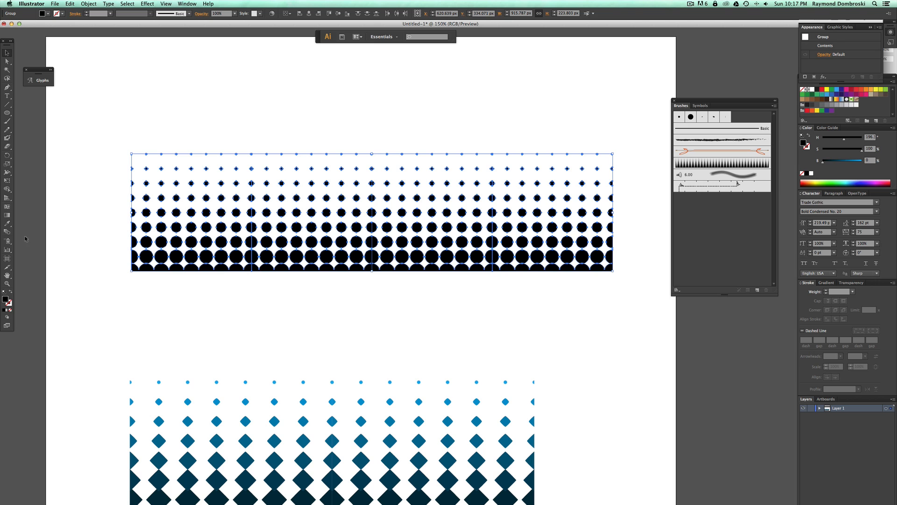
pyautogui.click(62, 127)
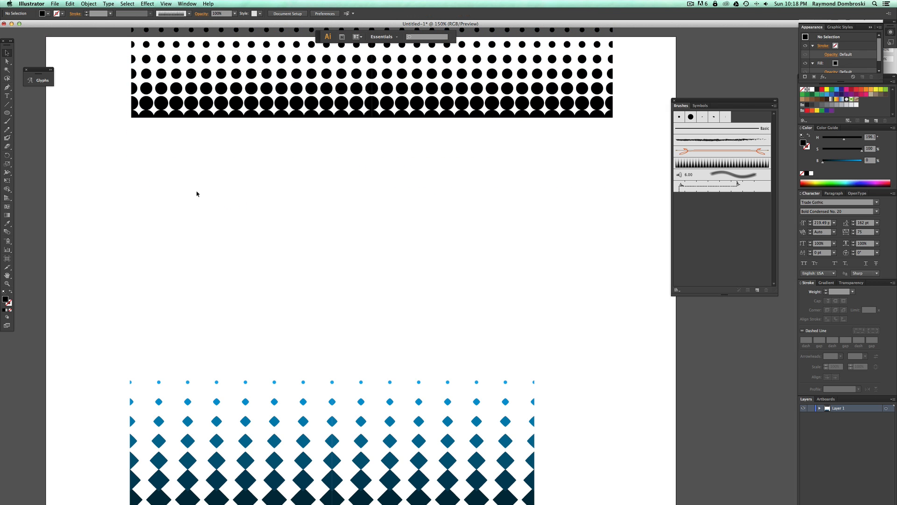
# Step: Draw a wavy Pen curve, stroke it with Art Brush 1 and lower its stroke weight
pyautogui.moveTo(22, 342); pyautogui.dragTo(181, 224)
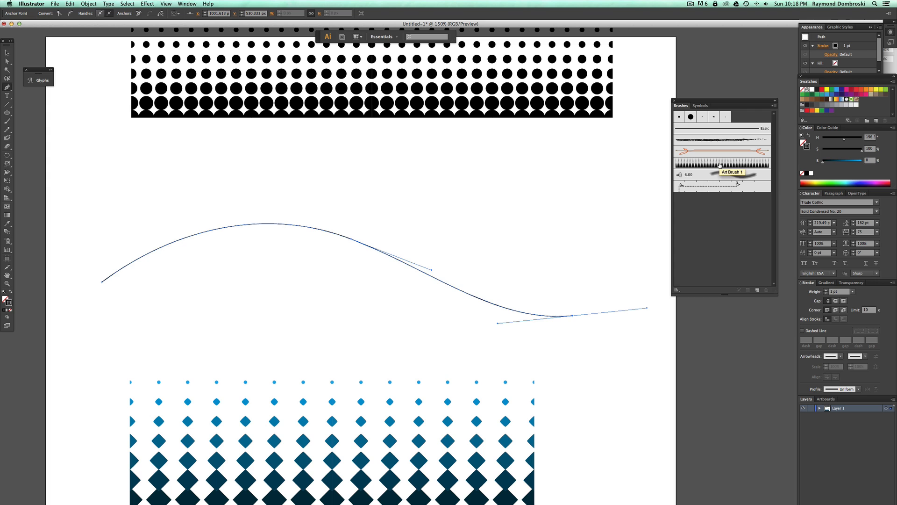
pyautogui.click(722, 174)
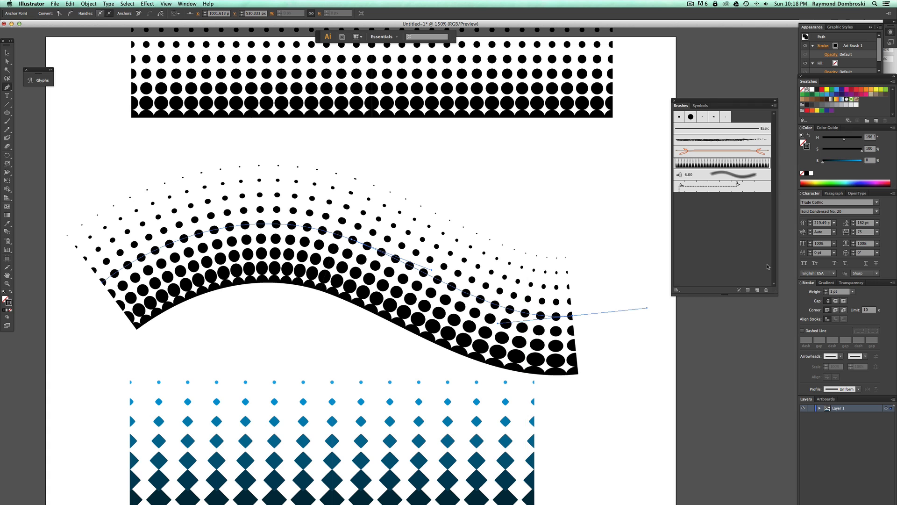
pyautogui.click(850, 291)
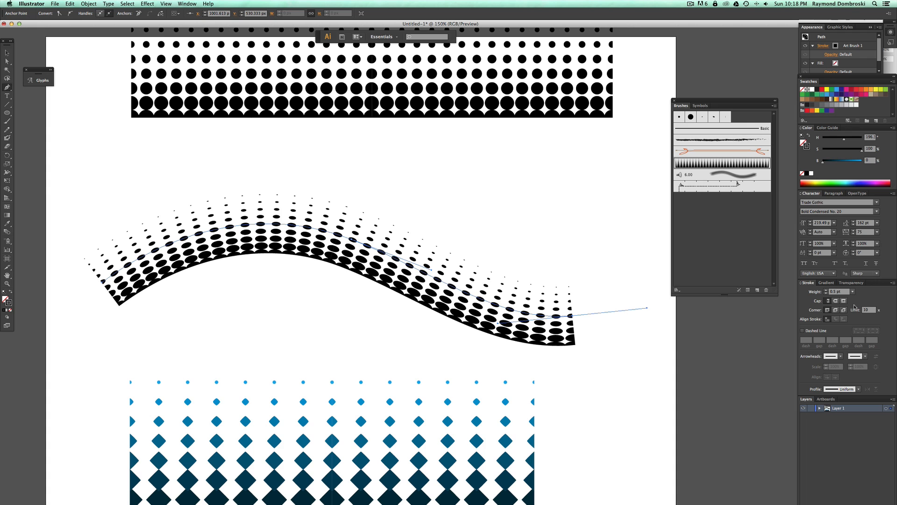
pyautogui.moveTo(856, 317)
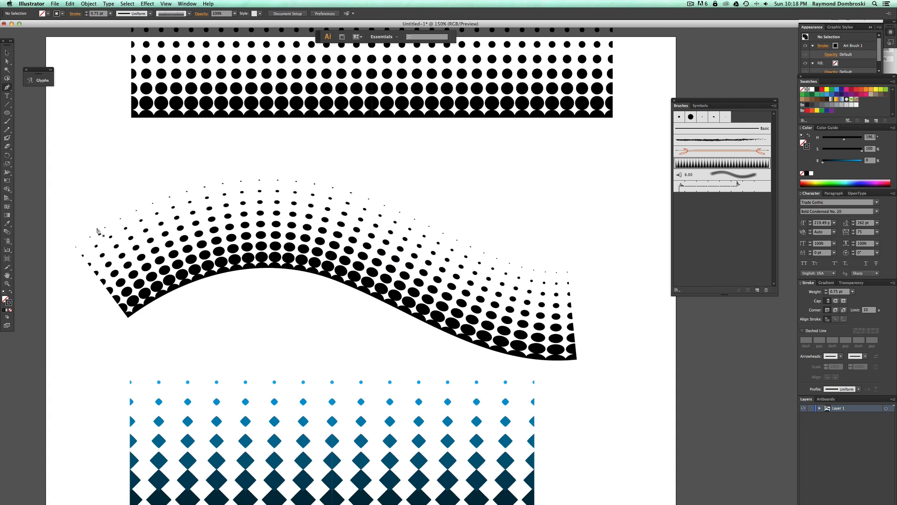
pyautogui.click(343, 261)
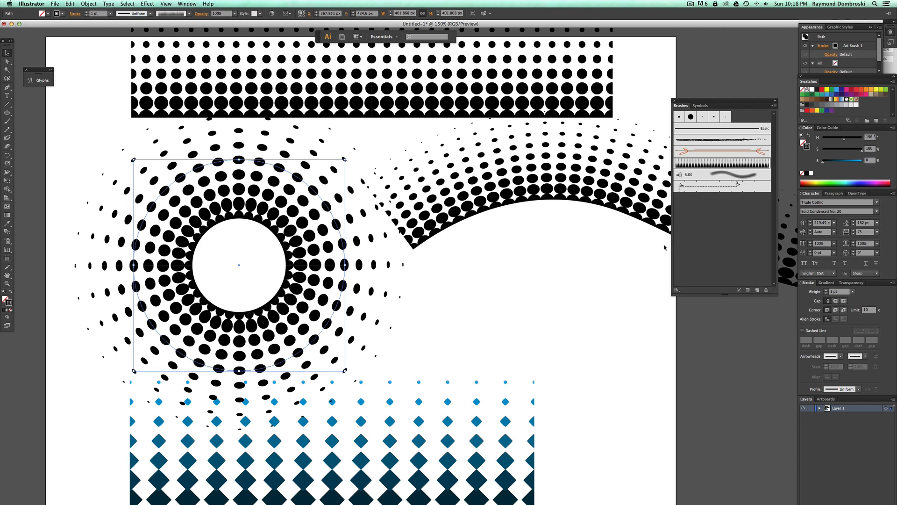
# Step: Give the halftone-brushed circle a much thinner stroke weight from the dropdown
pyautogui.click(851, 291)
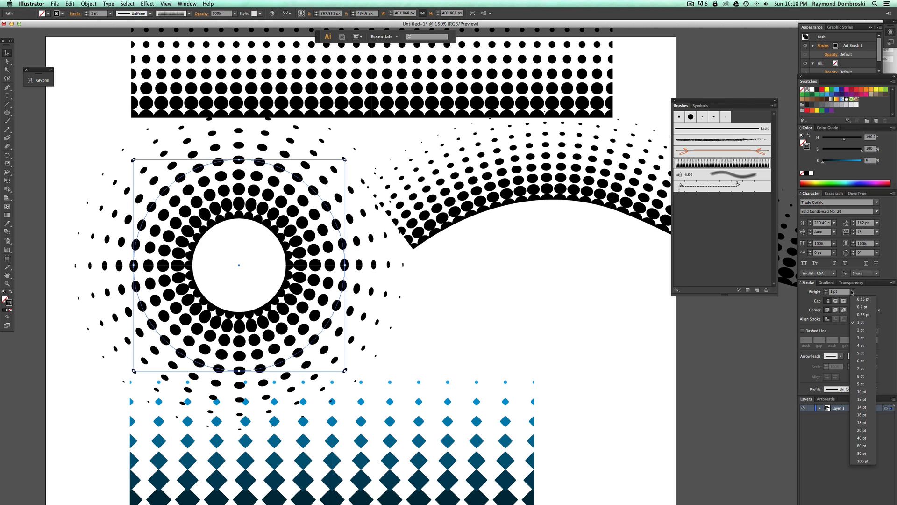
pyautogui.click(863, 314)
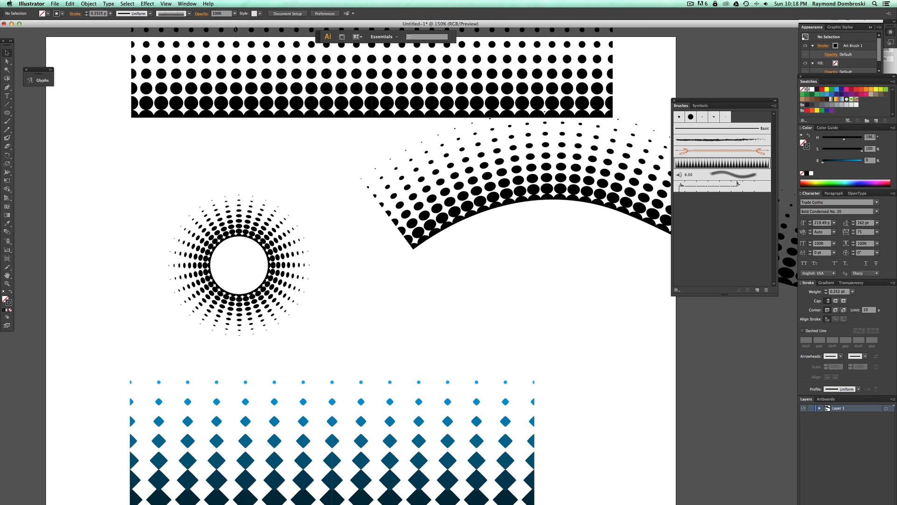
pyautogui.moveTo(708, 165)
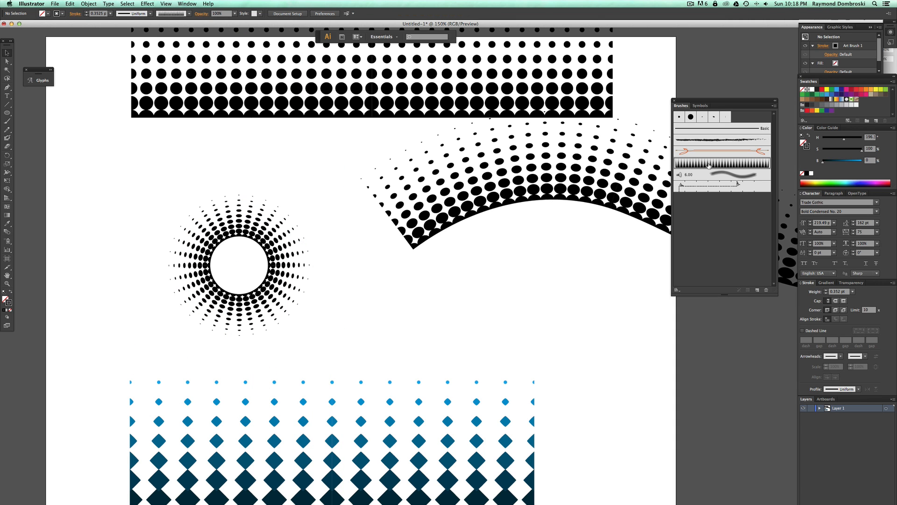